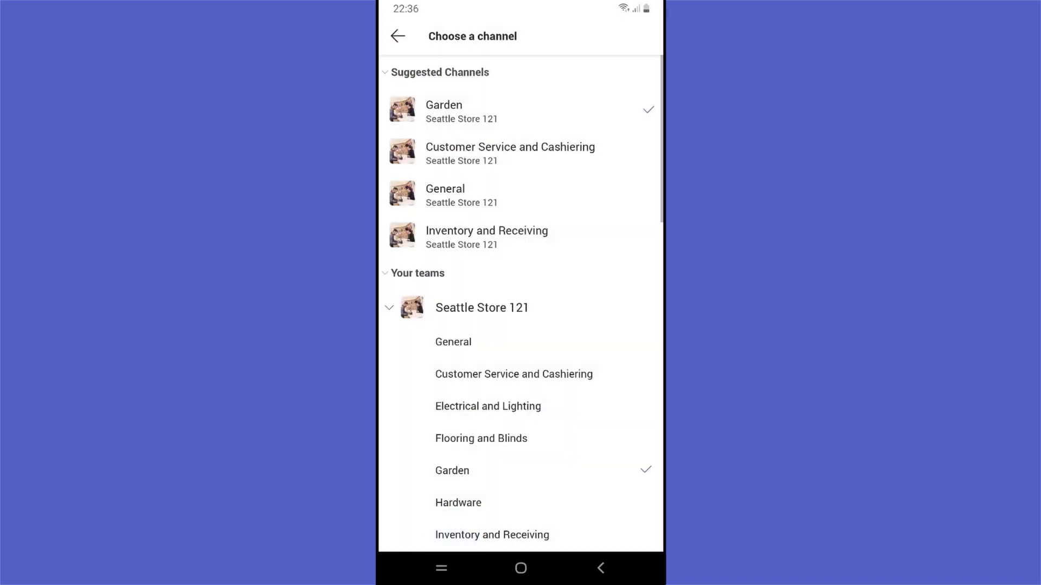
# Select the Inventory & Receiving channel under Seattle Store 121 for Walkie Talkie.
pyautogui.click(487, 231)
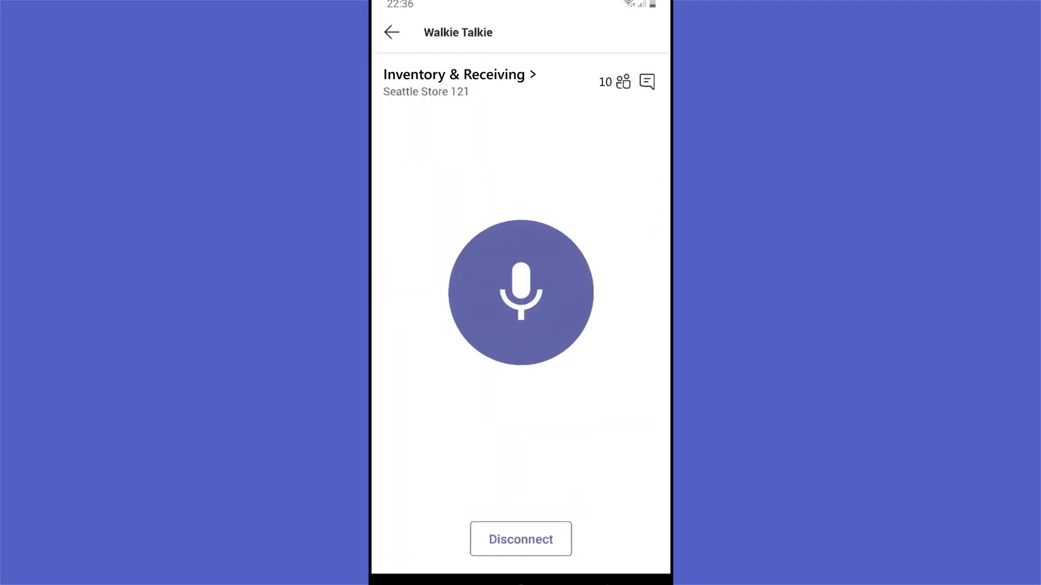